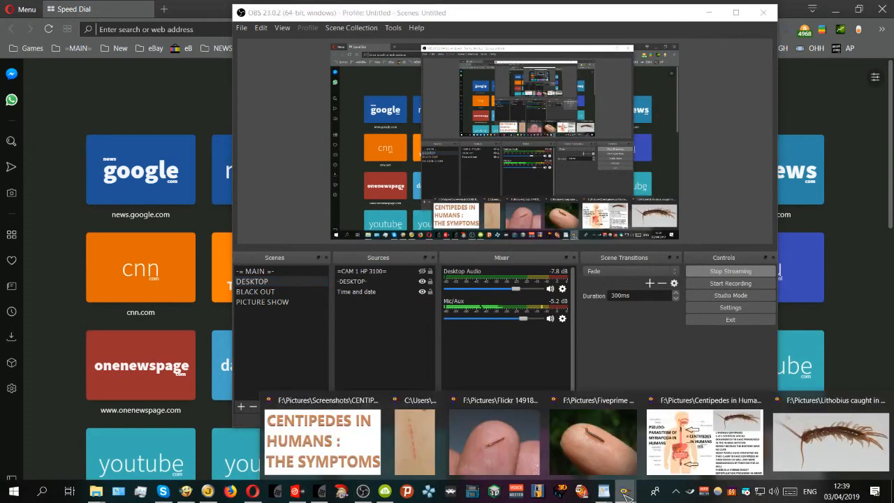
Open the 'Centipedes in Humans: The Symptoms' title image full screen in Image Eye.
{"action": "left_click", "coordinate": [322, 442]}
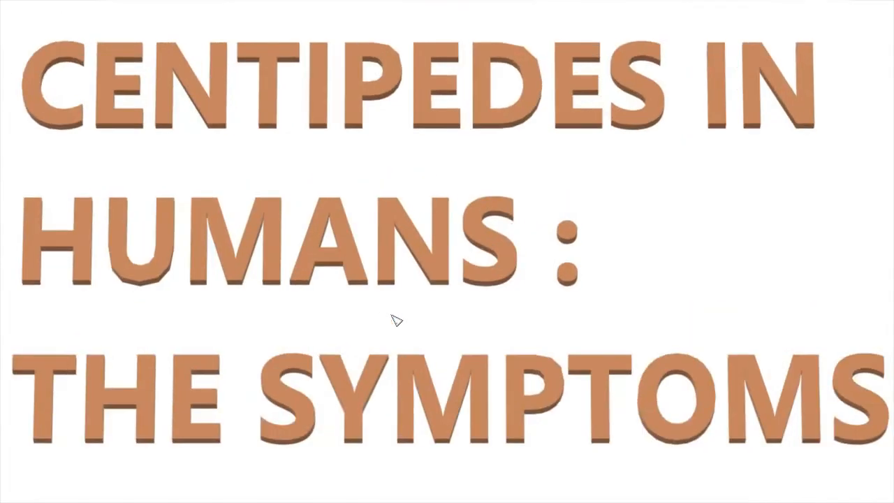
{"action": "mouse_move", "coordinate": [733, 332]}
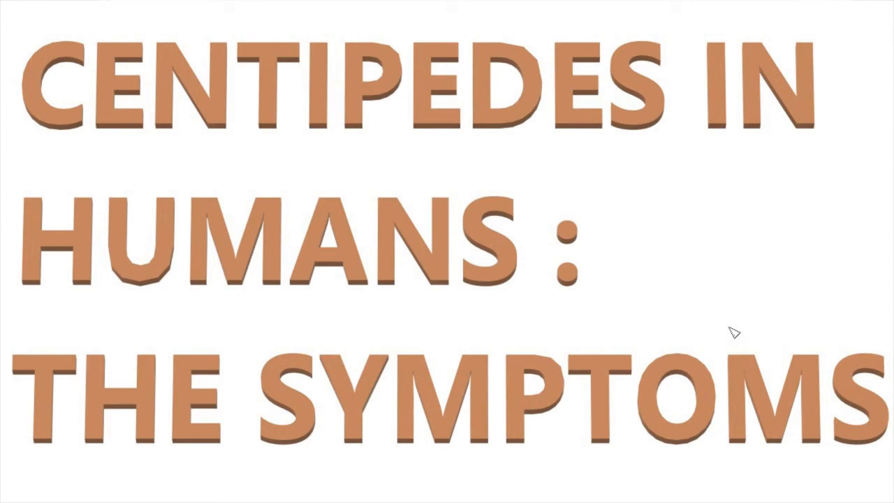
{"action": "mouse_move", "coordinate": [552, 287]}
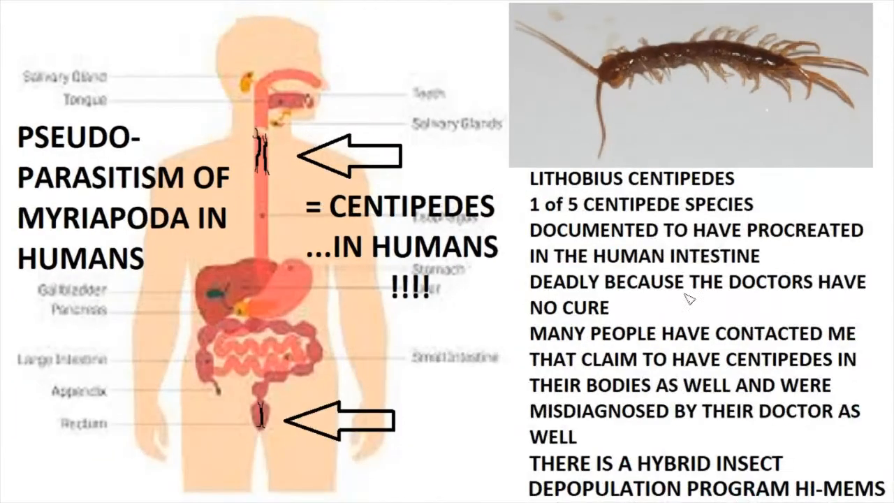
{"action": "mouse_move", "coordinate": [416, 214]}
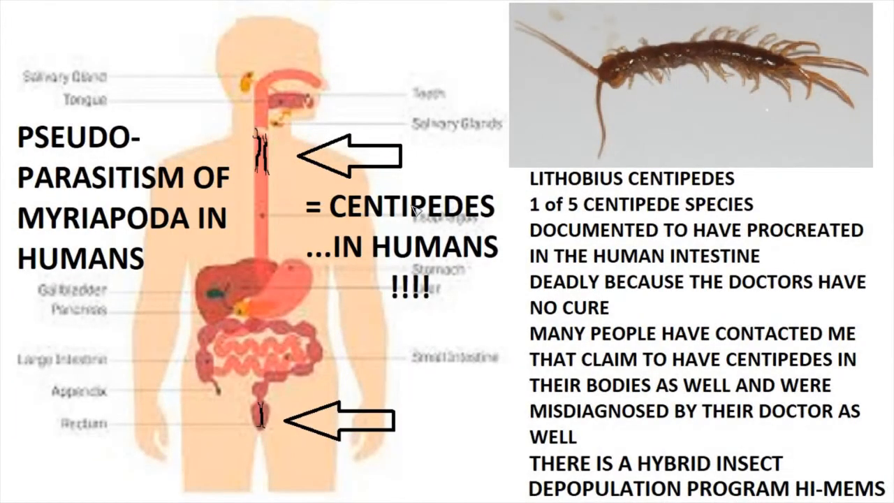
{"action": "mouse_move", "coordinate": [276, 171]}
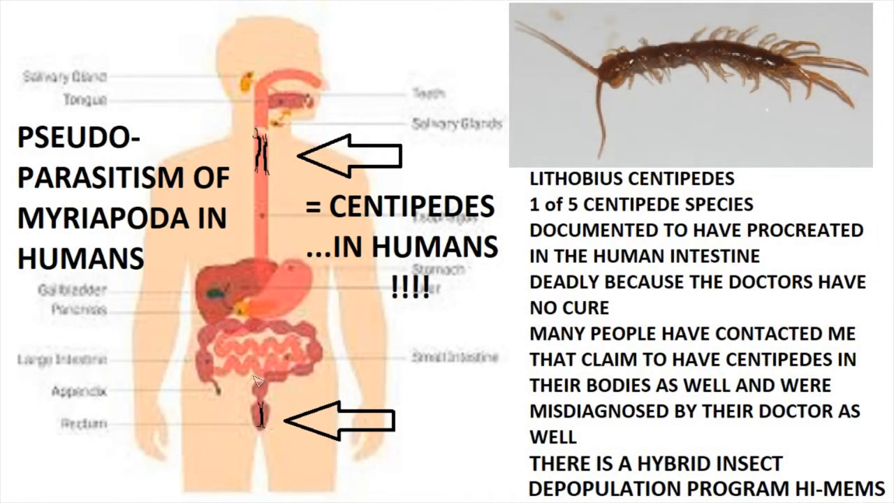
{"action": "mouse_move", "coordinate": [244, 326]}
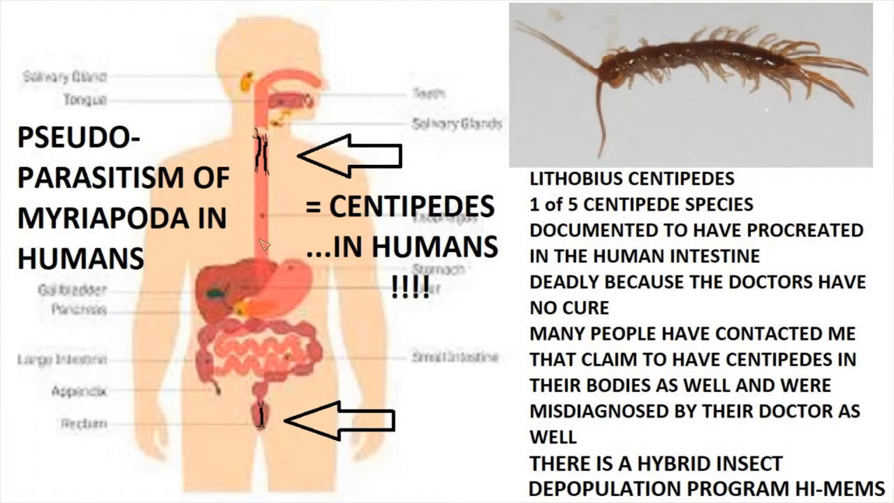
{"action": "mouse_move", "coordinate": [302, 201]}
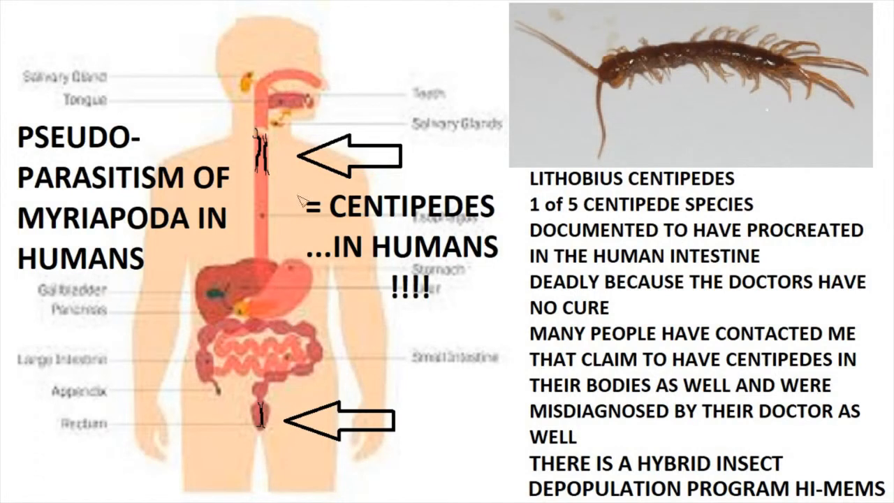
{"action": "mouse_move", "coordinate": [283, 80]}
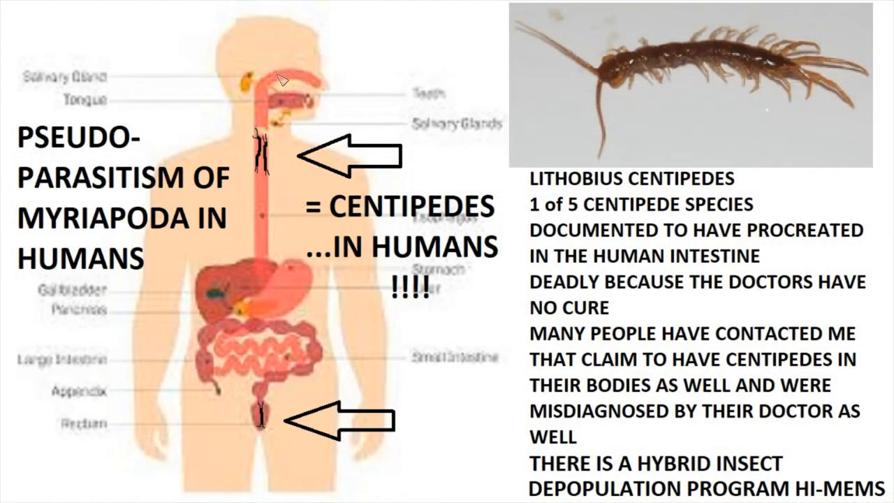
{"action": "mouse_move", "coordinate": [310, 64]}
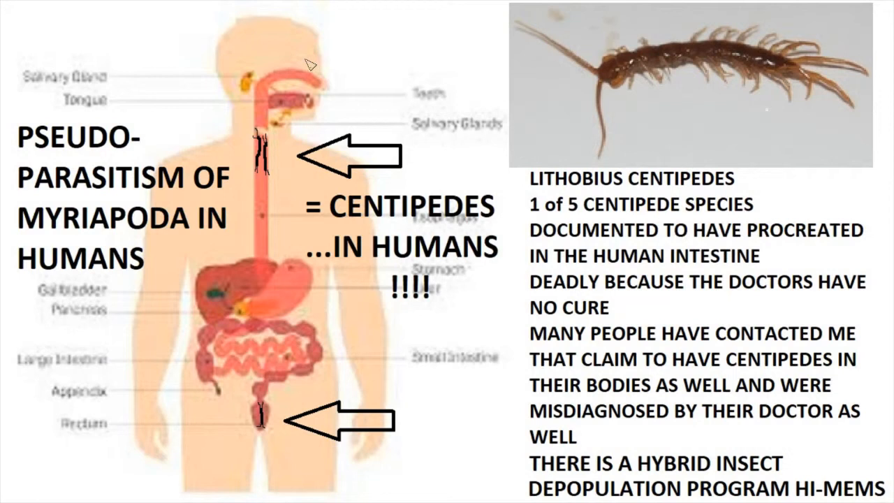
{"action": "mouse_move", "coordinate": [274, 86]}
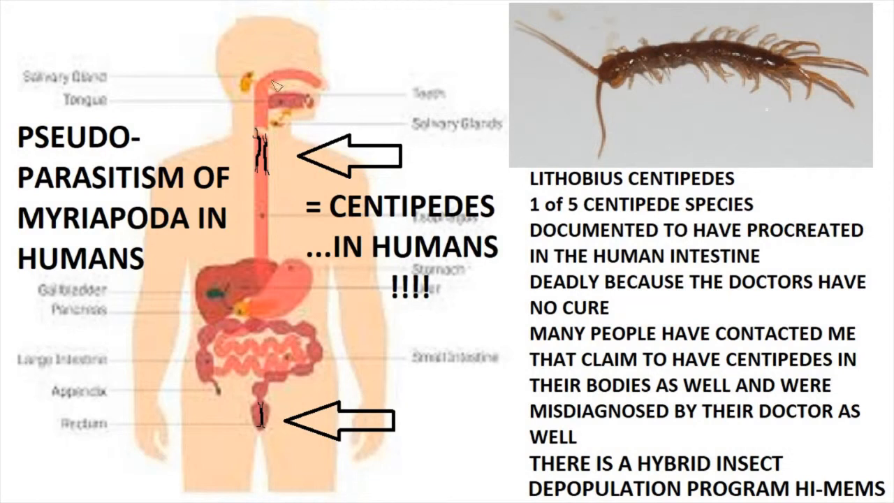
{"action": "mouse_move", "coordinate": [290, 162]}
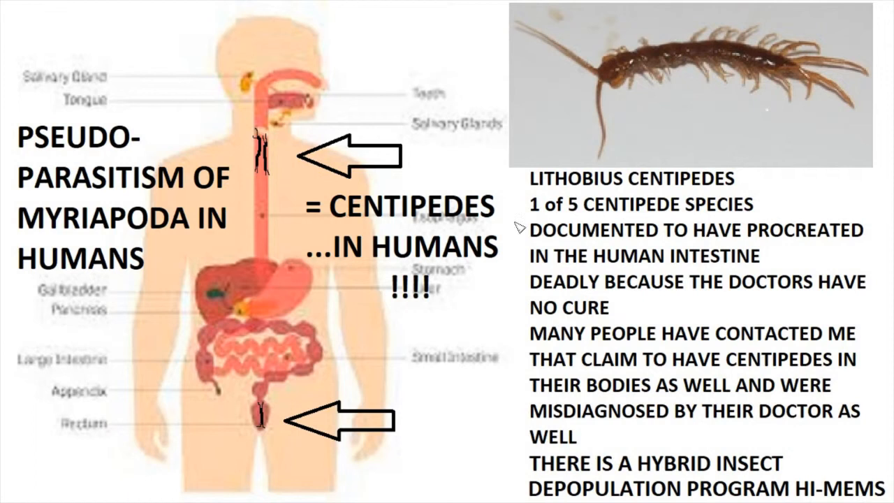
{"action": "mouse_move", "coordinate": [641, 118]}
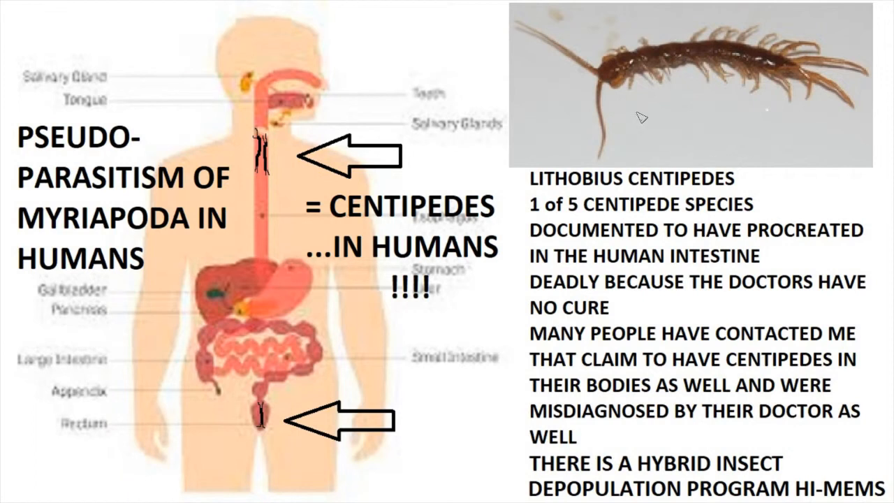
{"action": "mouse_move", "coordinate": [714, 71]}
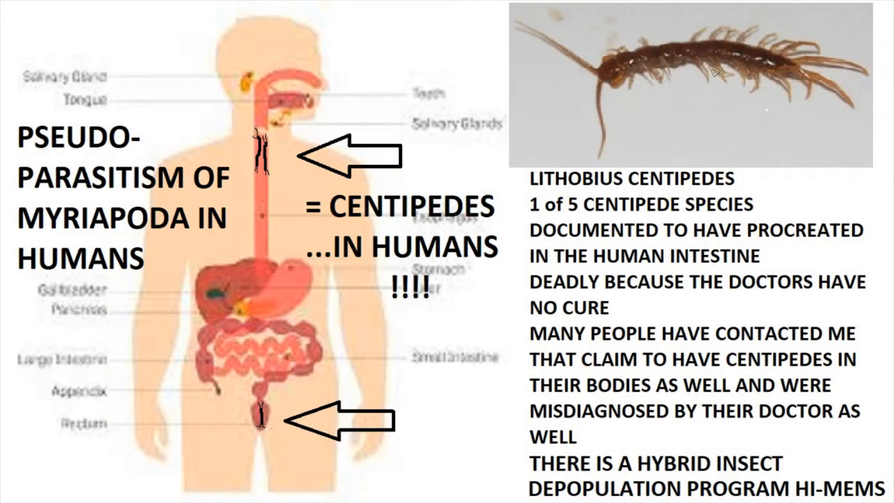
{"action": "mouse_move", "coordinate": [729, 26]}
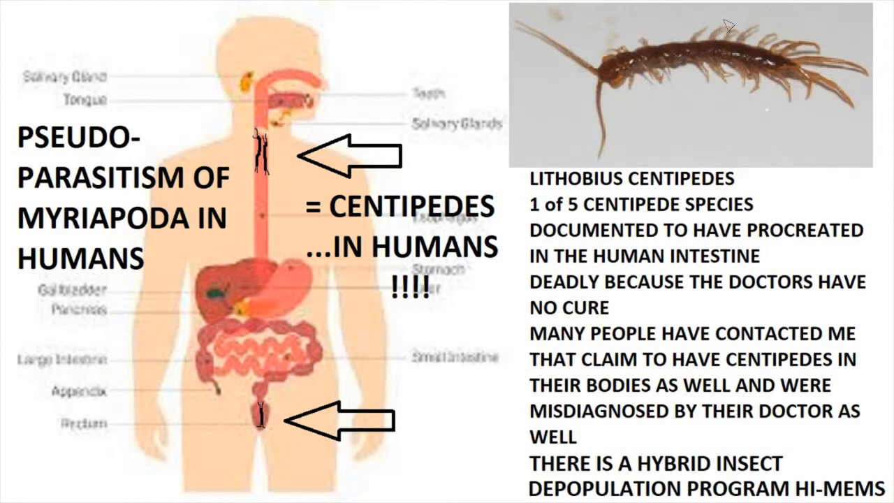
{"action": "mouse_move", "coordinate": [677, 117]}
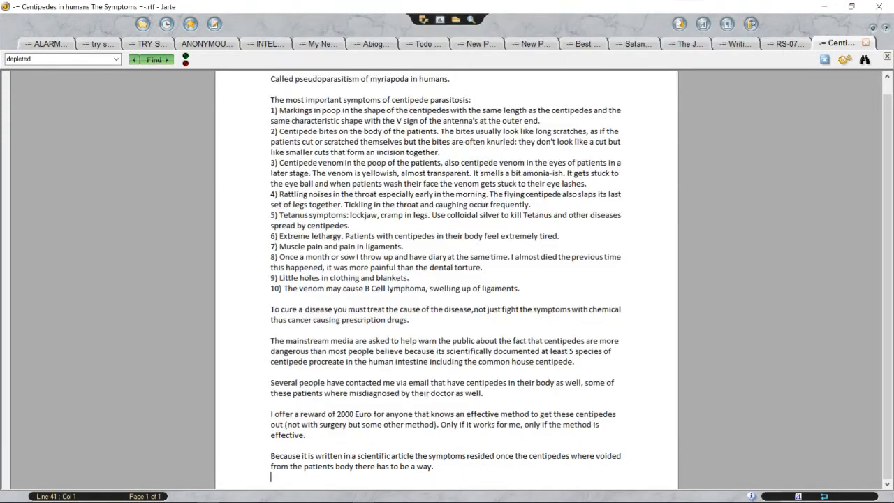
{"action": "left_click", "coordinate": [461, 201]}
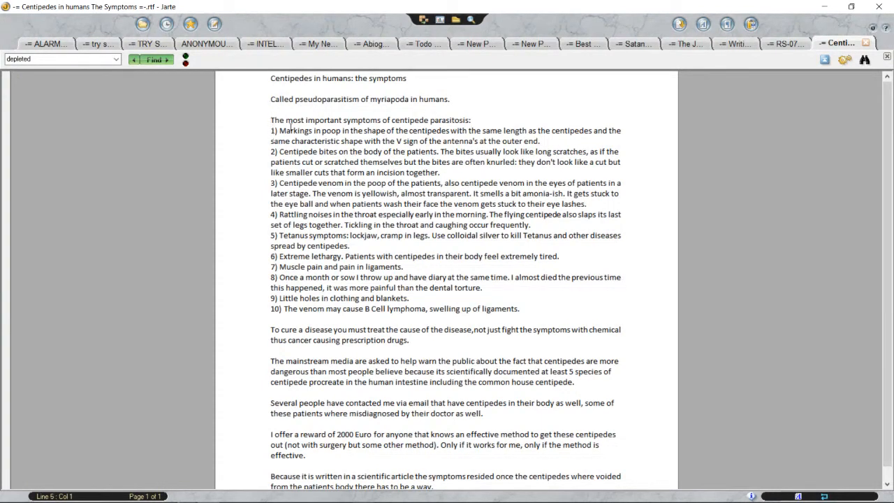
{"action": "left_click_drag", "start_coordinate": [278, 131], "coordinate": [346, 131]}
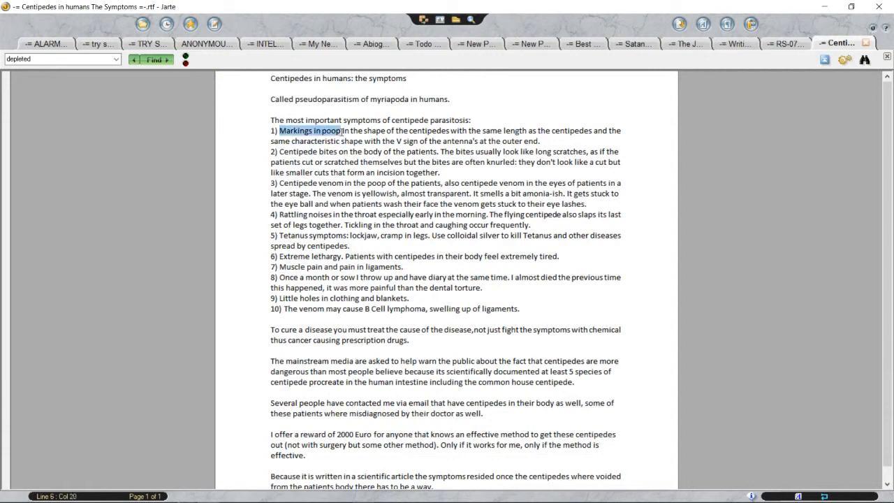
{"action": "mouse_move", "coordinate": [319, 189]}
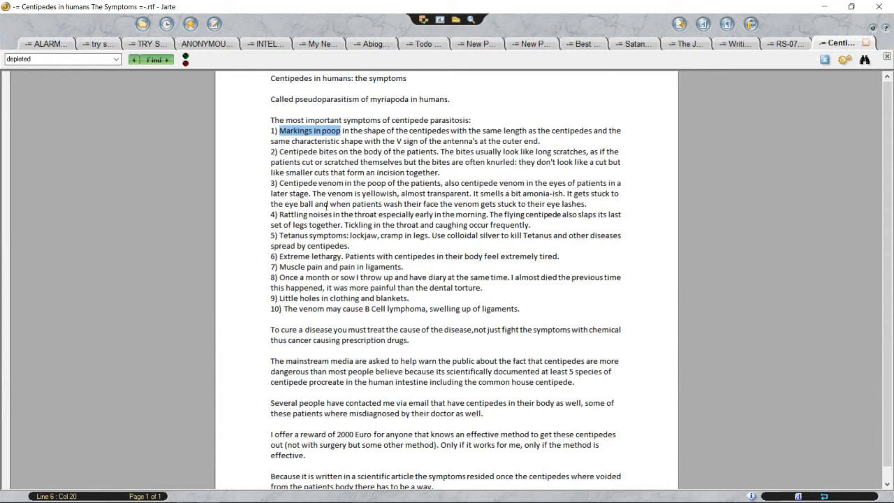
{"action": "left_click", "coordinate": [272, 151]}
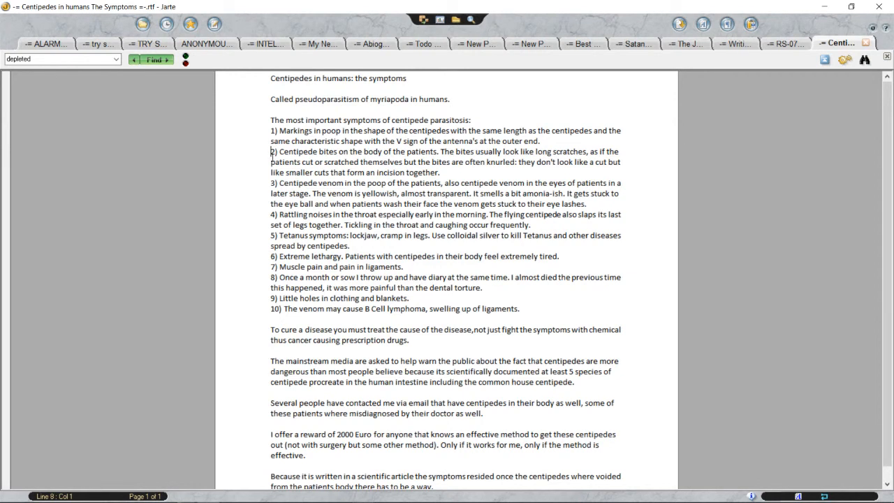
{"action": "left_click", "coordinate": [272, 161]}
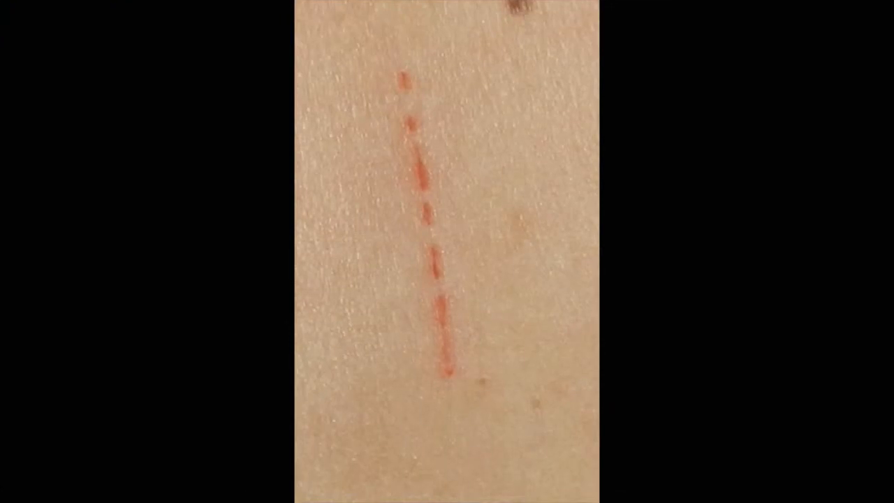
{"action": "mouse_move", "coordinate": [715, 217]}
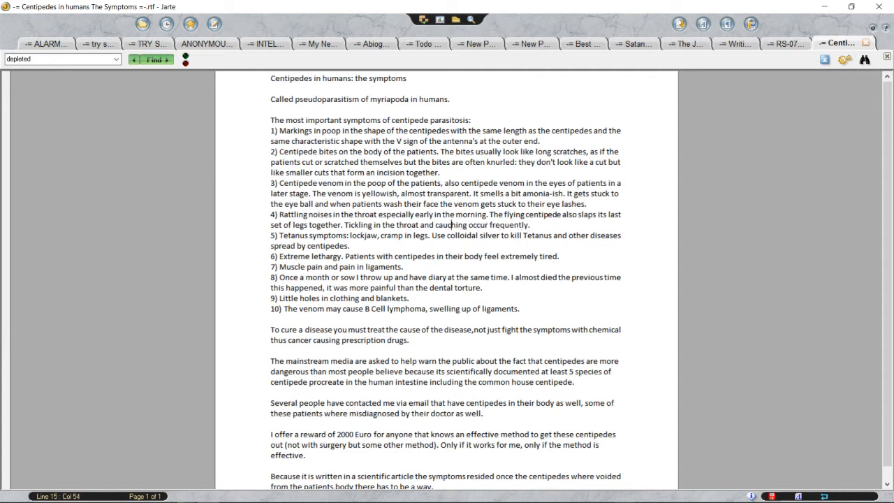
{"action": "mouse_move", "coordinate": [477, 243]}
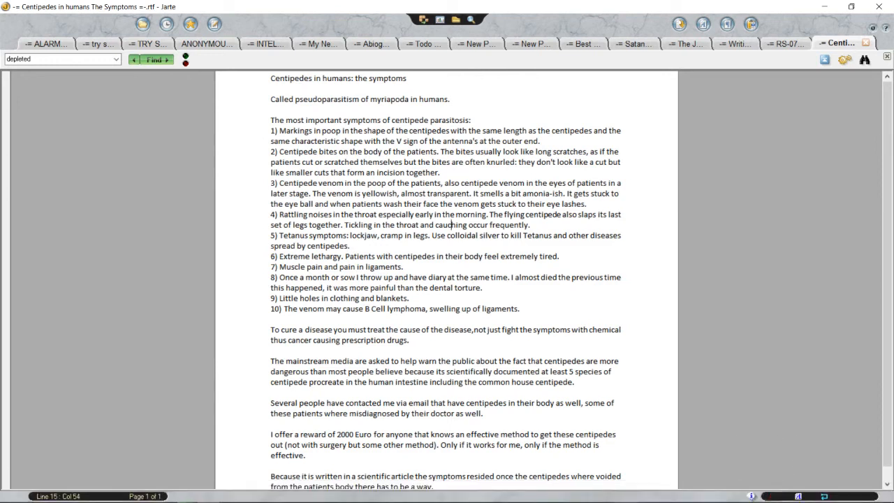
{"action": "left_click", "coordinate": [275, 277]}
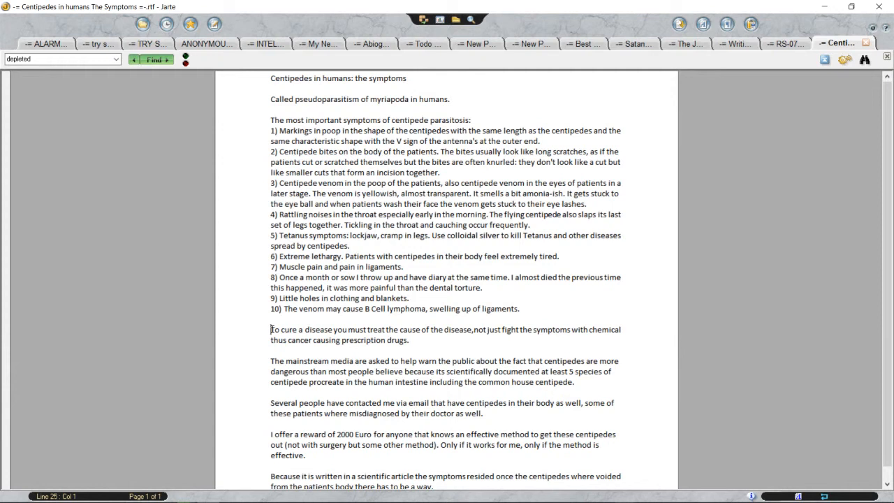
{"action": "scroll", "scroll_direction": "down", "scroll_amount": 3}
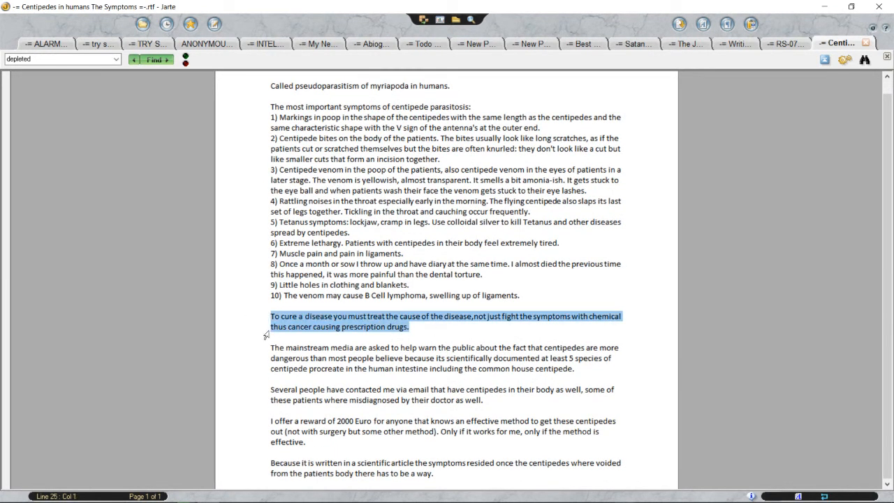
{"action": "left_click", "coordinate": [273, 347]}
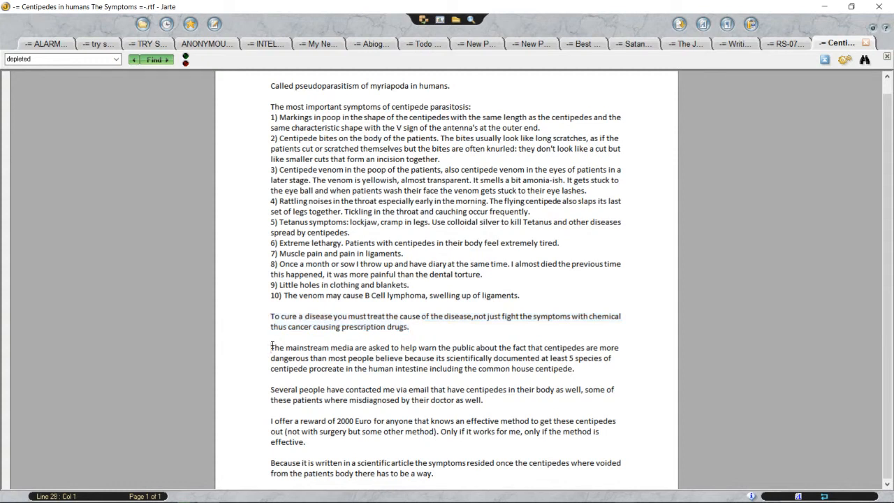
{"action": "left_click", "coordinate": [273, 348]}
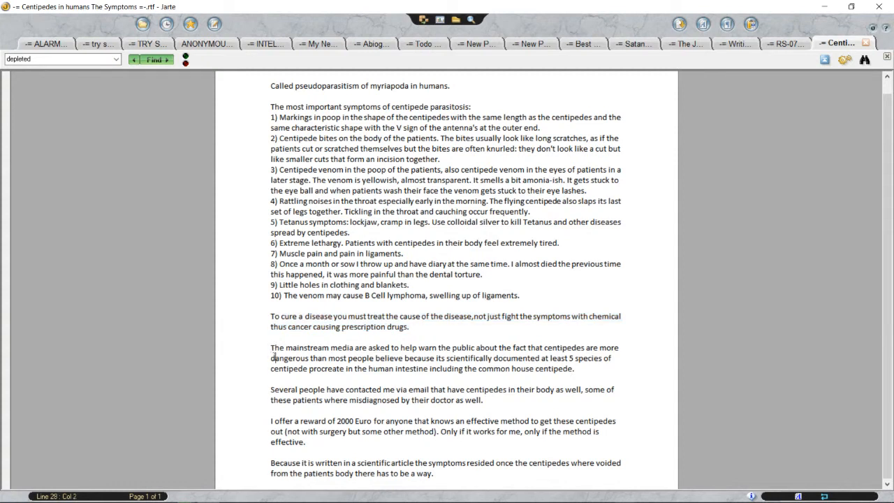
{"action": "left_click", "coordinate": [271, 358]}
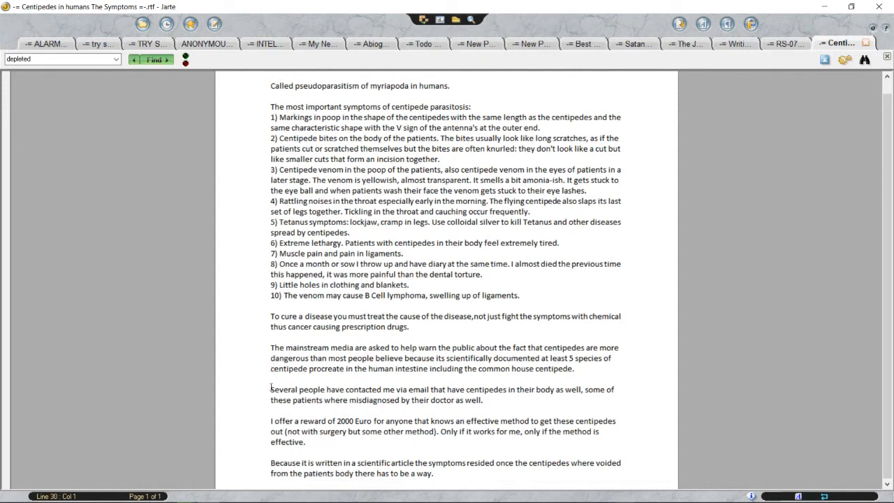
{"action": "left_click", "coordinate": [272, 389]}
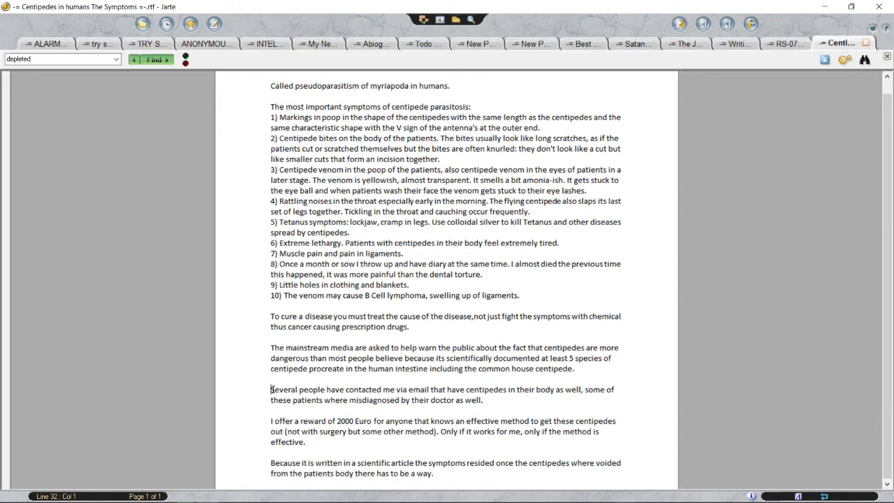
{"action": "mouse_move", "coordinate": [269, 404]}
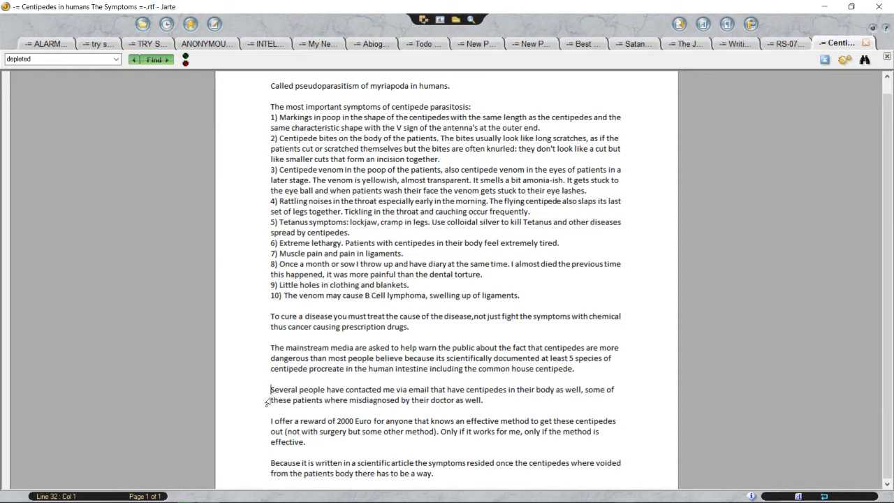
{"action": "left_click", "coordinate": [277, 413]}
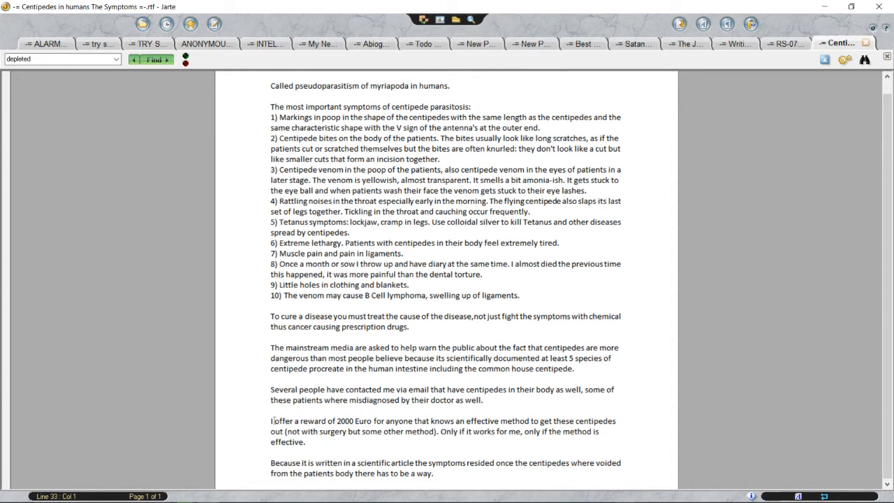
{"action": "left_click", "coordinate": [273, 420]}
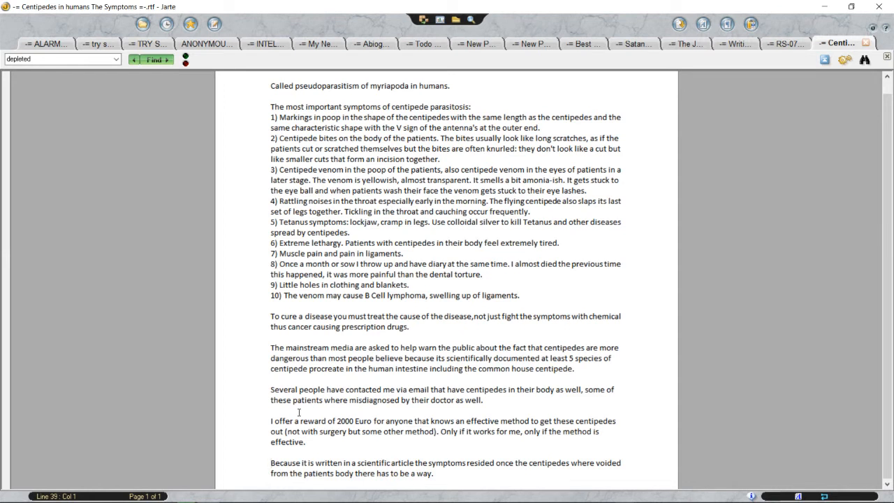
{"action": "left_click", "coordinate": [272, 462]}
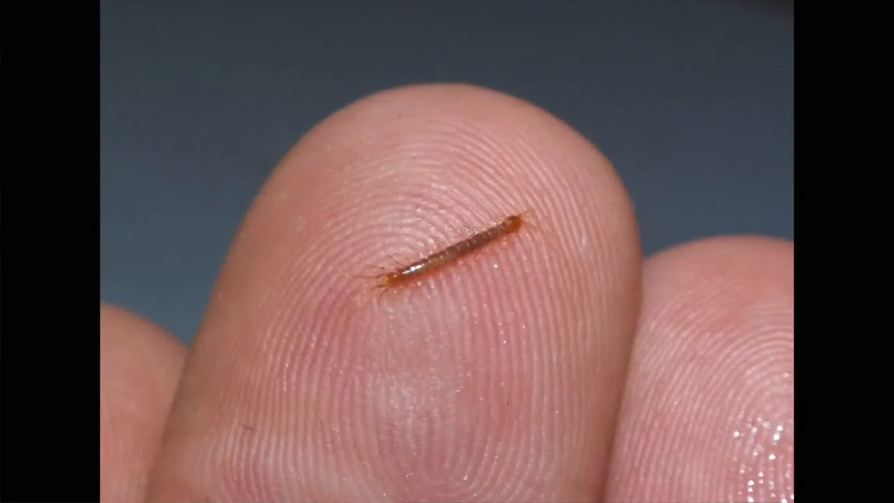
{"action": "mouse_move", "coordinate": [785, 221]}
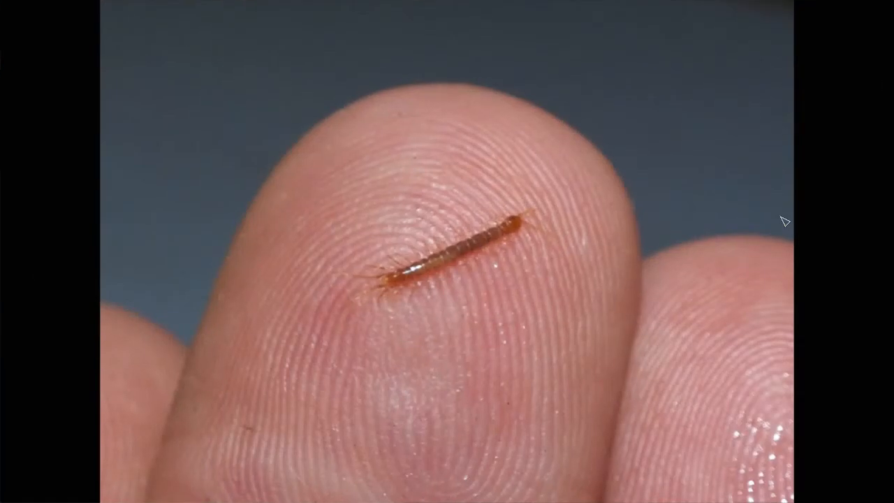
{"action": "mouse_move", "coordinate": [535, 223]}
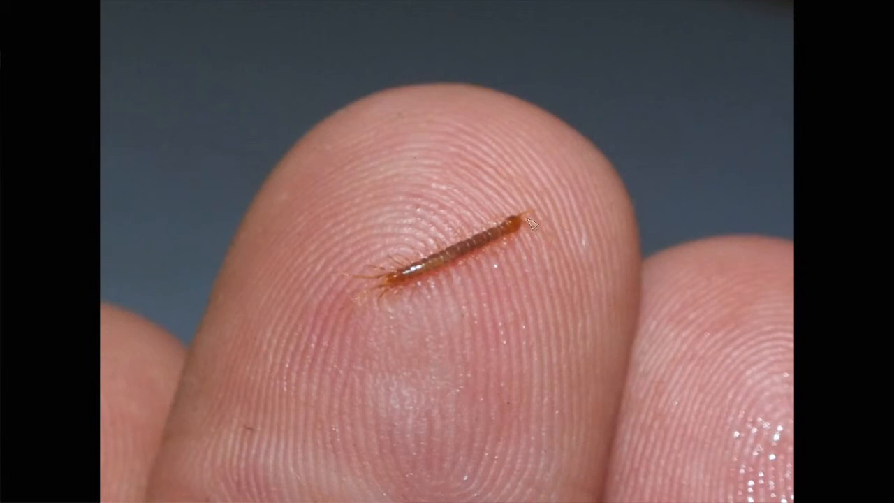
{"action": "mouse_move", "coordinate": [512, 229]}
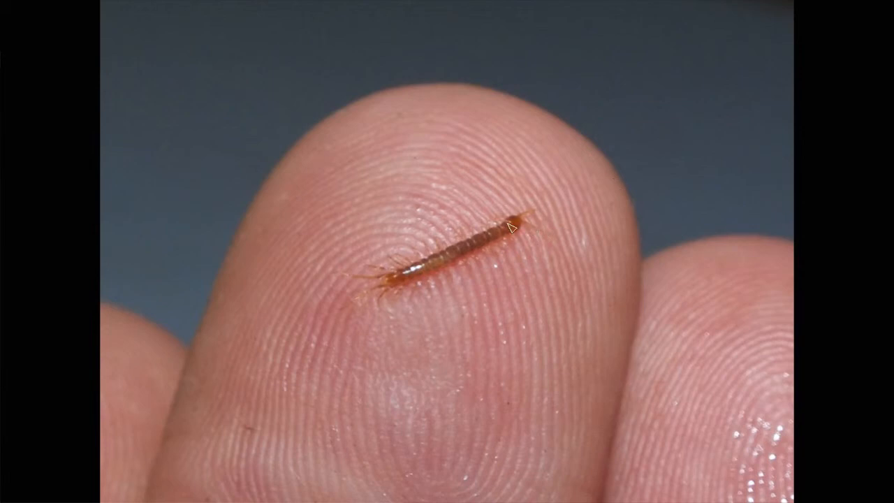
{"action": "mouse_move", "coordinate": [527, 184]}
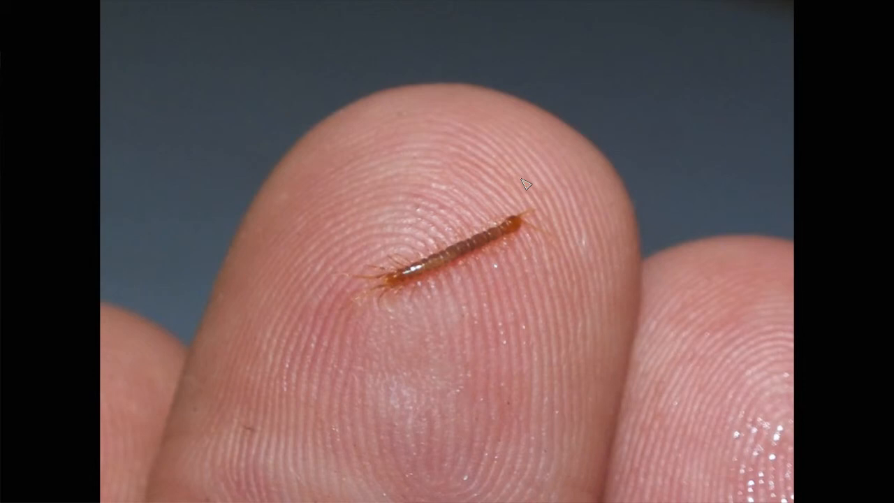
{"action": "mouse_move", "coordinate": [439, 196]}
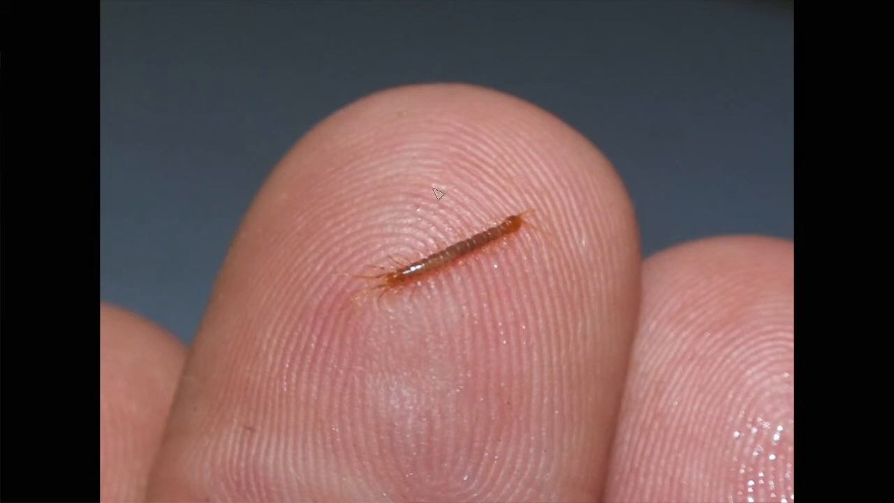
Open Image Eye's context menu over the fingertip centipede photo.
{"action": "right_click", "coordinate": [439, 195]}
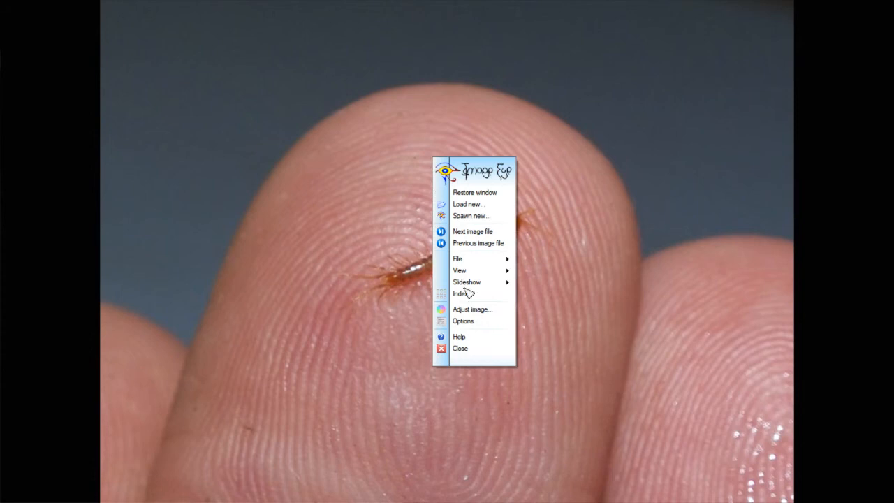